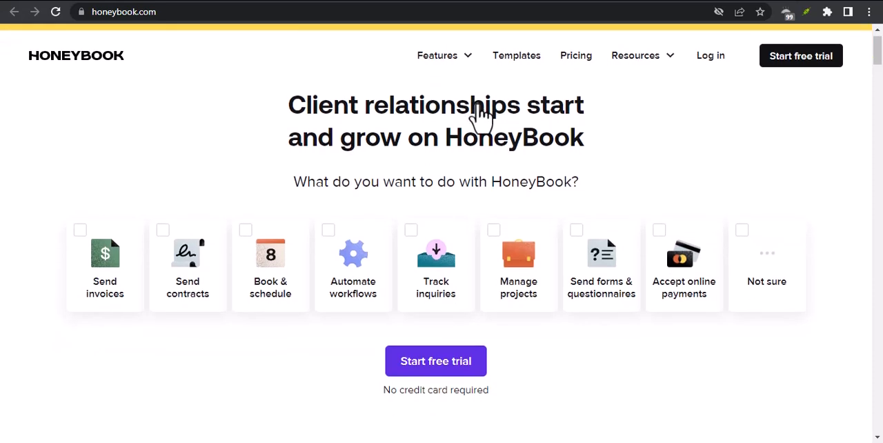
Step: Scroll past the hero and task picker to the $8B+ member statistics row
scroll("down", 3)
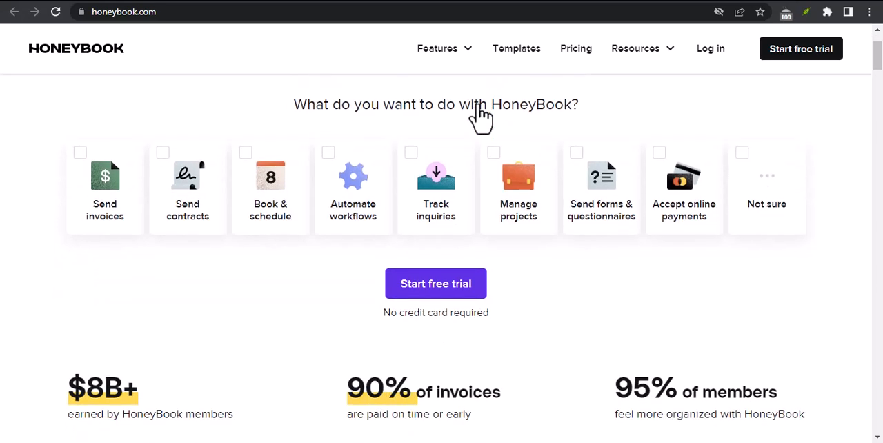
scroll("down", 3)
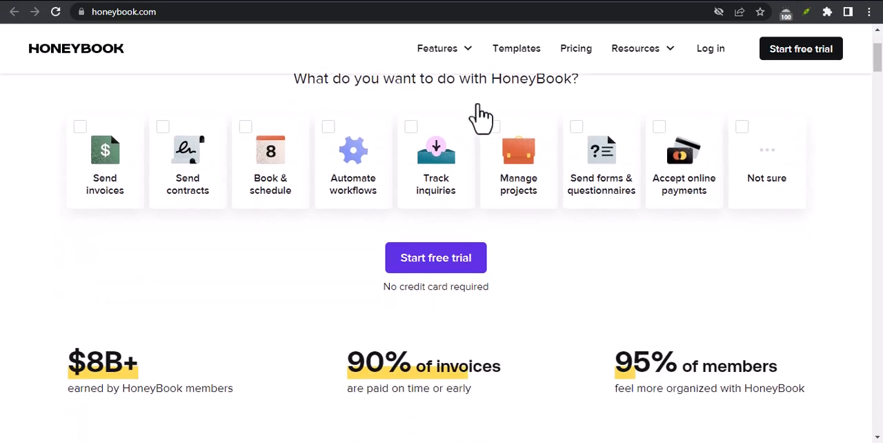
scroll("down", 3)
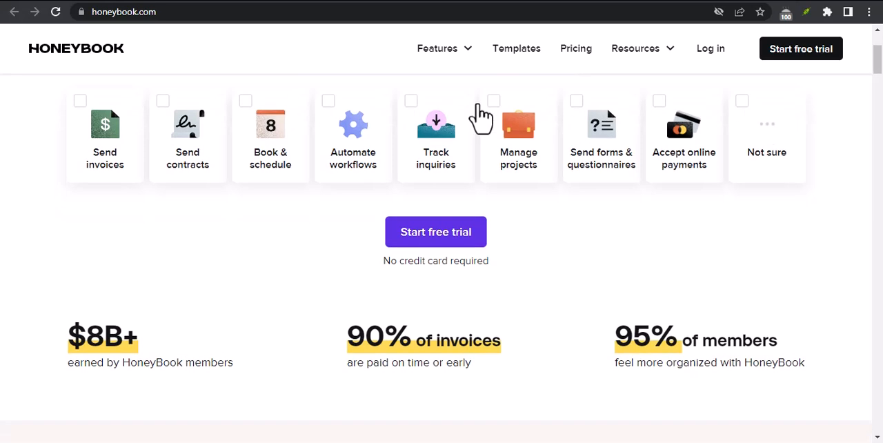
scroll("down", 3)
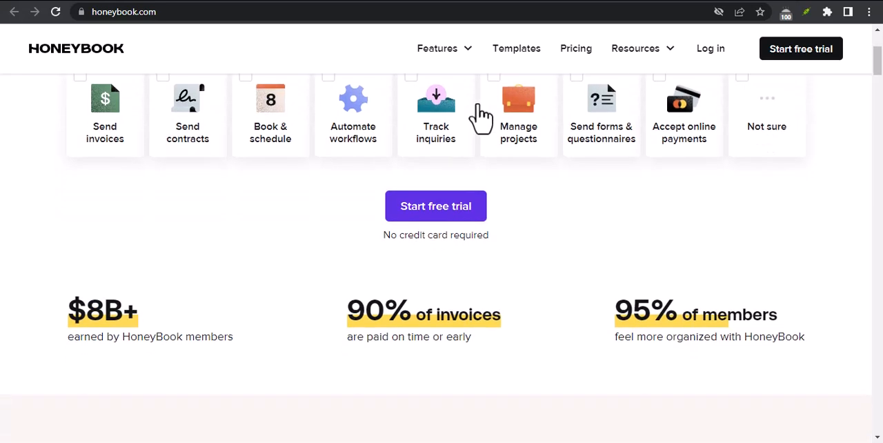
scroll("down", 3)
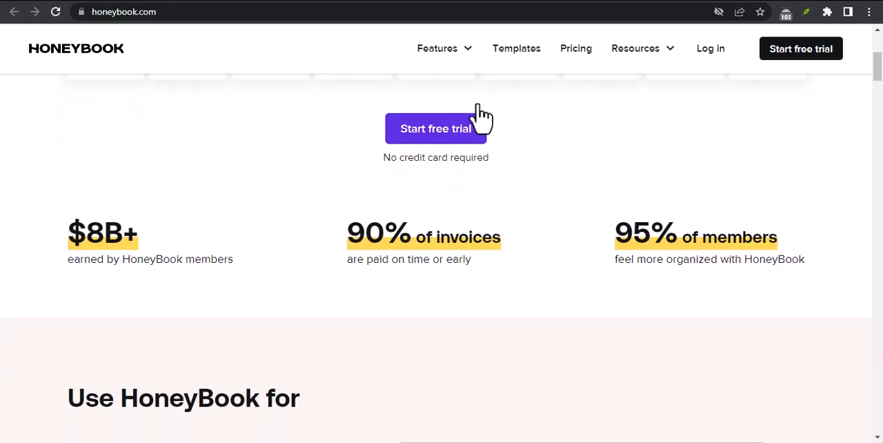
scroll("down", 3)
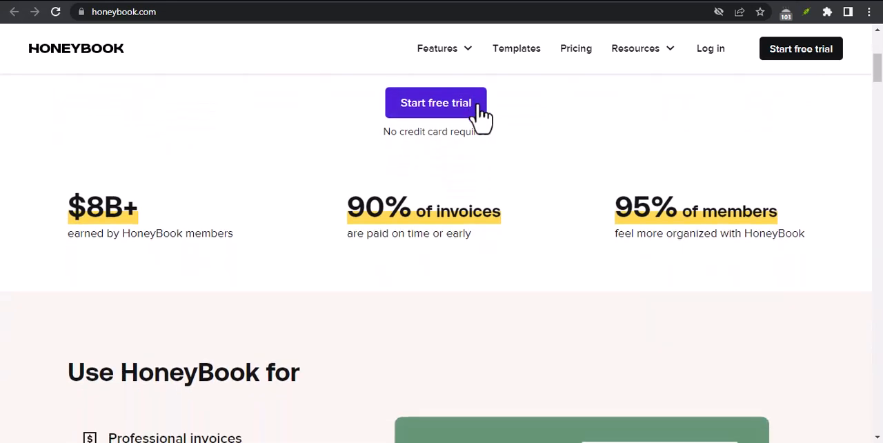
scroll("down", 3)
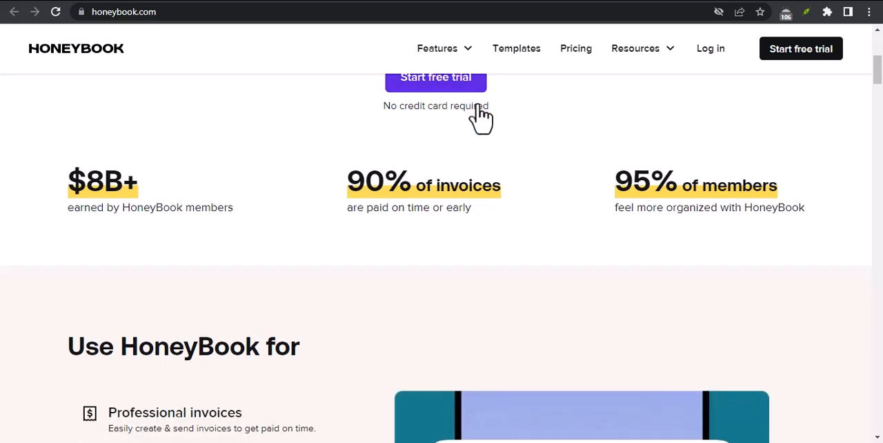
Step: Scroll through the feature list from Professional invoices to Powerful AI & automations beside the contract preview
scroll("down", 3)
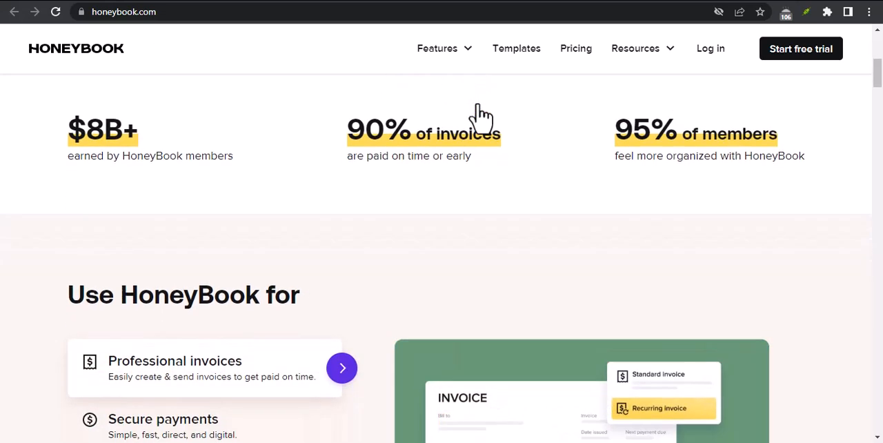
scroll("down", 3)
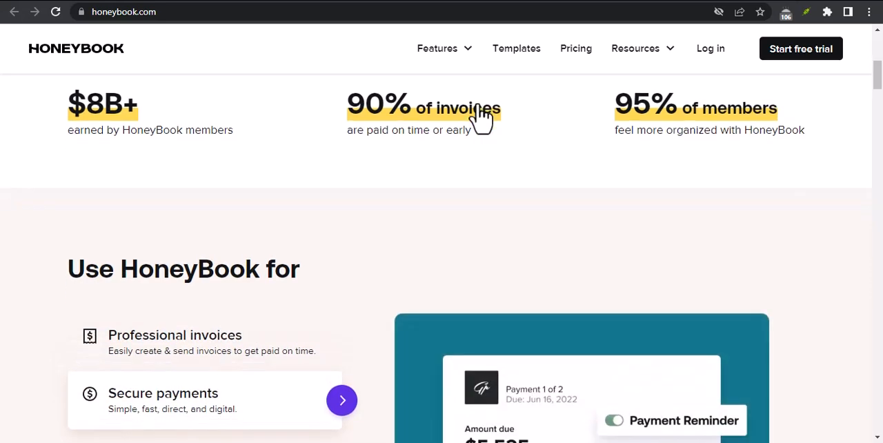
scroll("down", 3)
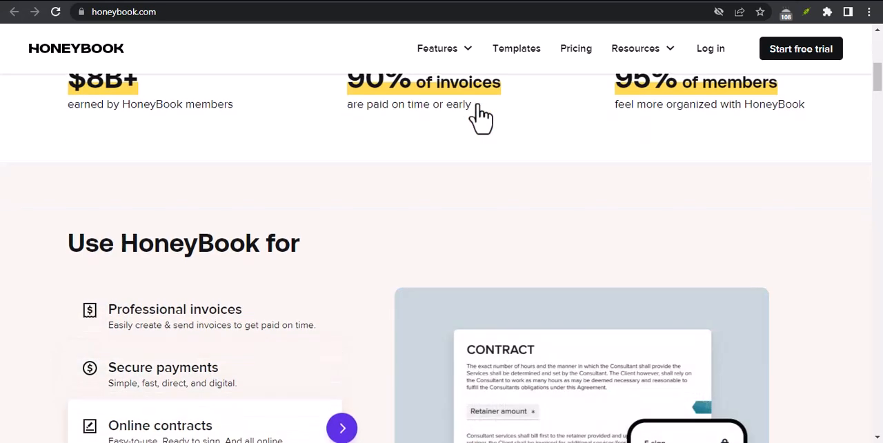
scroll("down", 3)
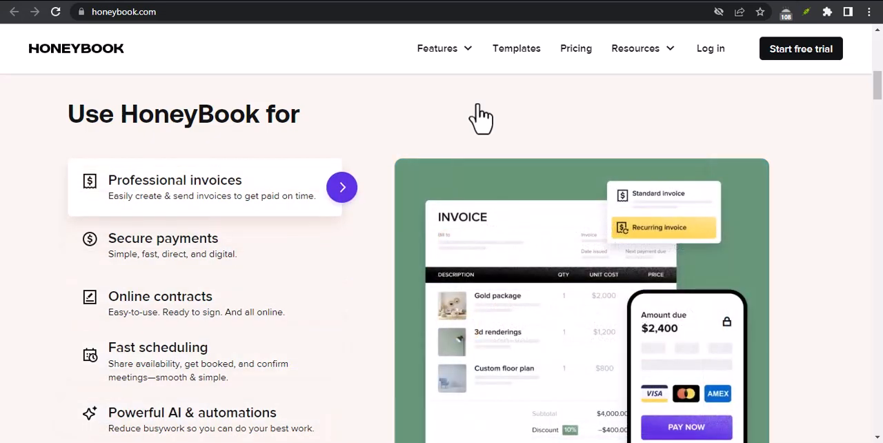
scroll("down", 3)
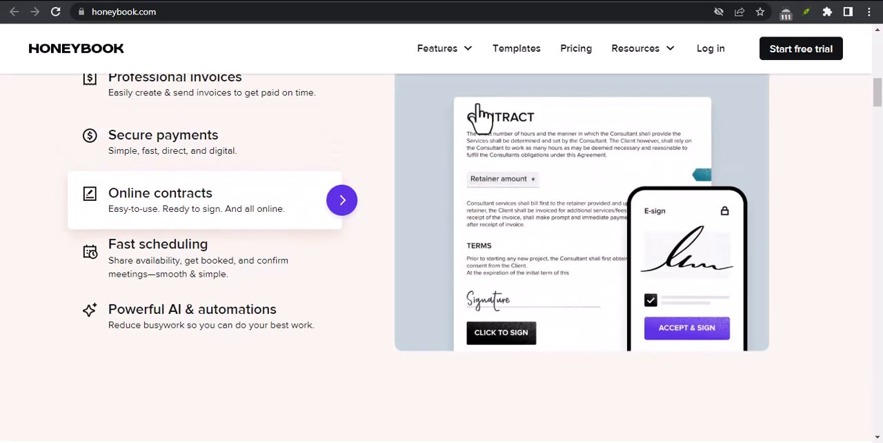
left_click(342, 200)
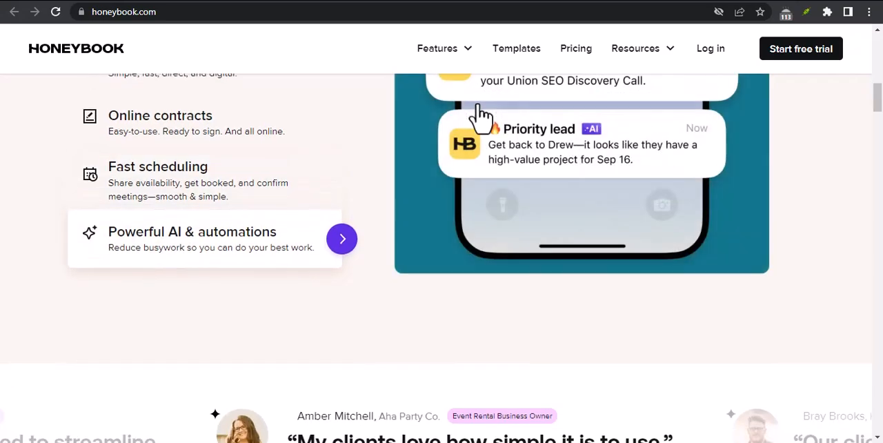
Step: Scroll past the feature list to the rotating customer testimonial quotes
scroll("down", 3)
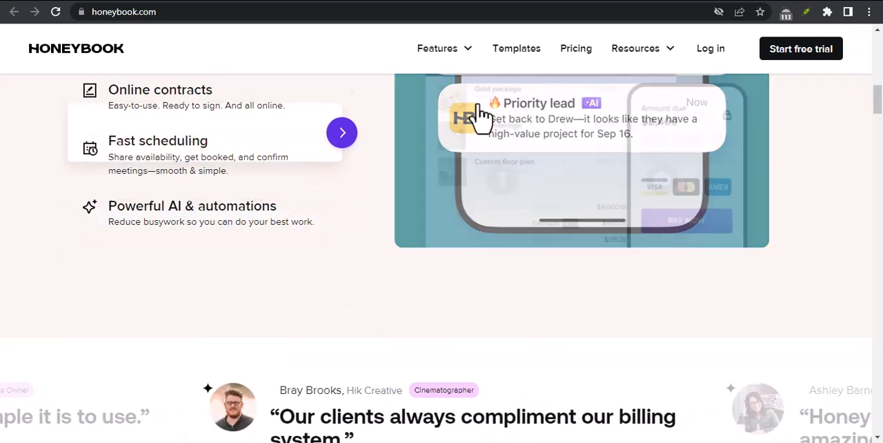
scroll("down", 3)
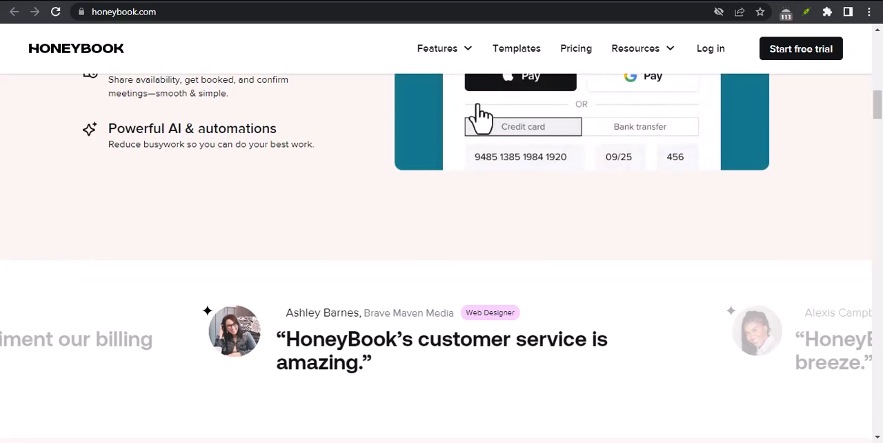
scroll("down", 3)
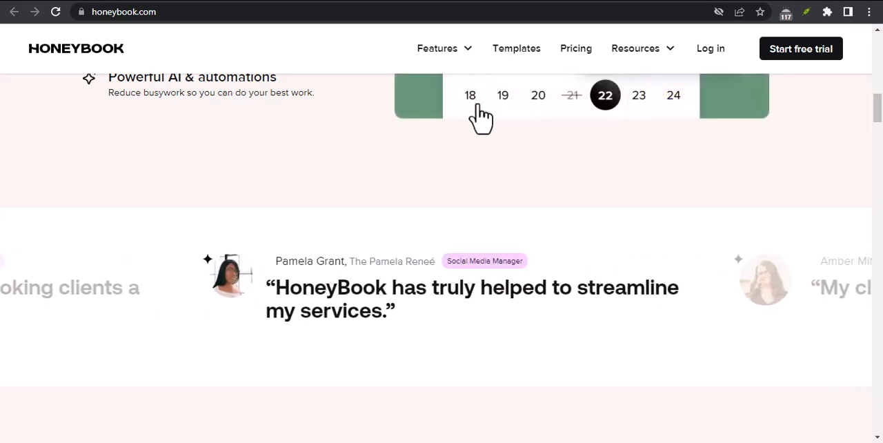
scroll("down", 3)
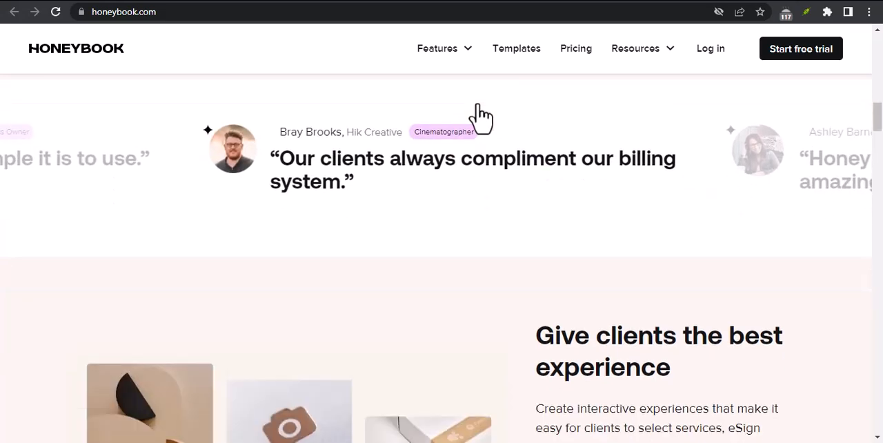
Step: Scroll to the contract-invoice-payment demo showing the $5,525.00 payment form with autopay
scroll("down", 3)
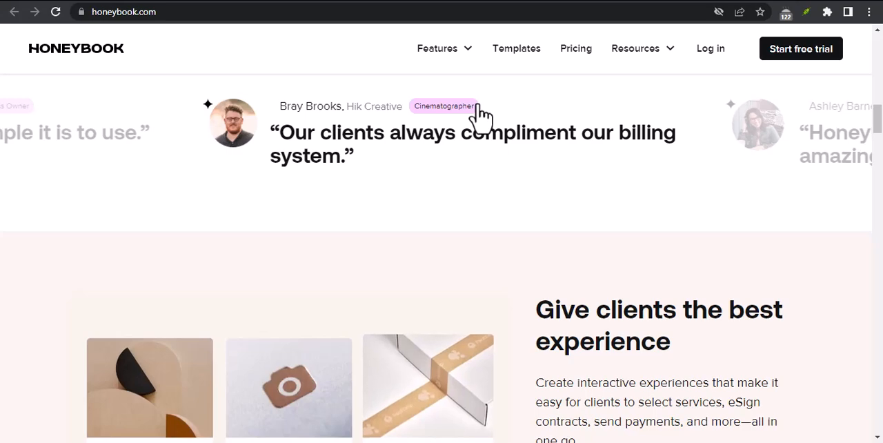
scroll("down", 3)
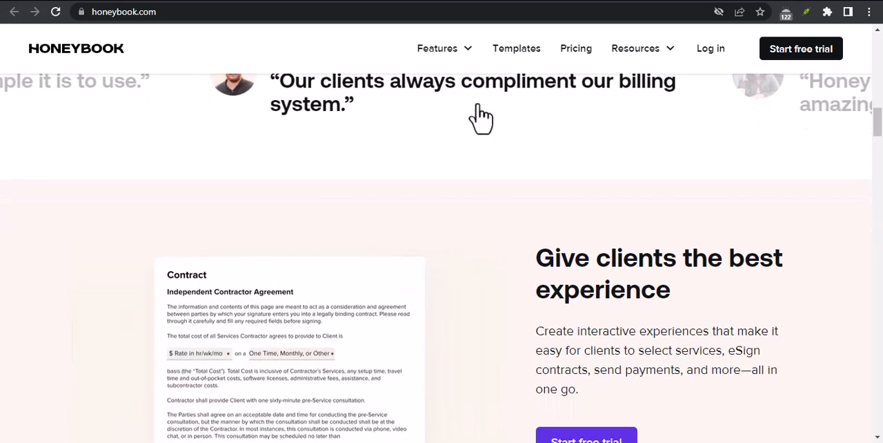
scroll("down", 3)
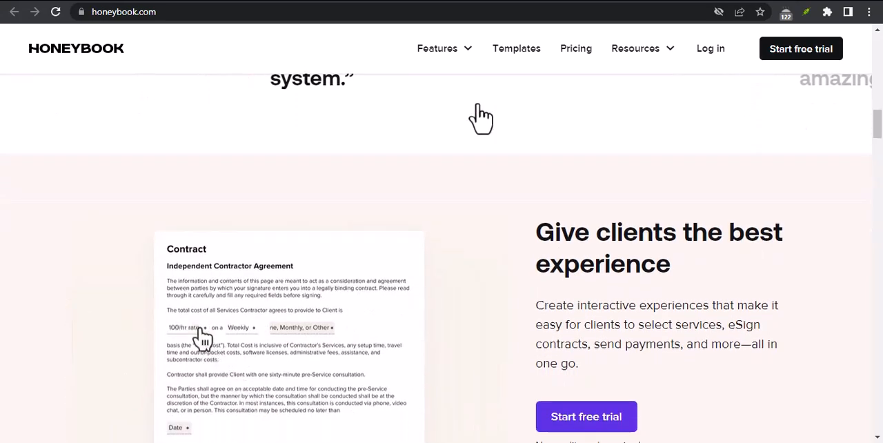
scroll("down", 3)
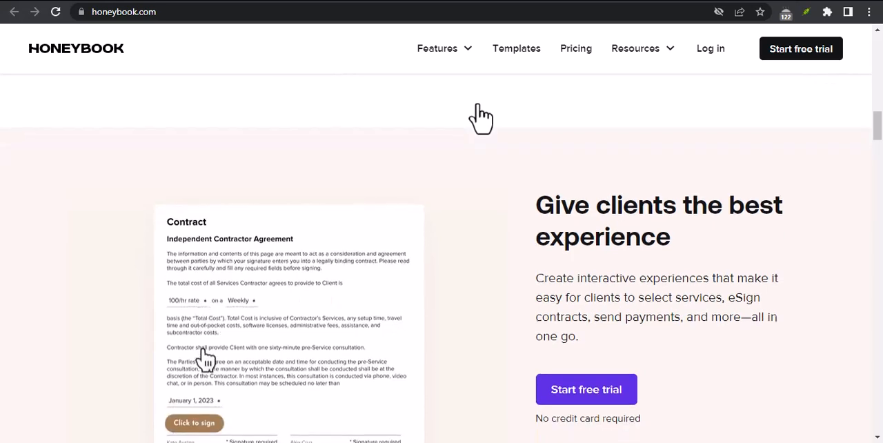
scroll("down", 3)
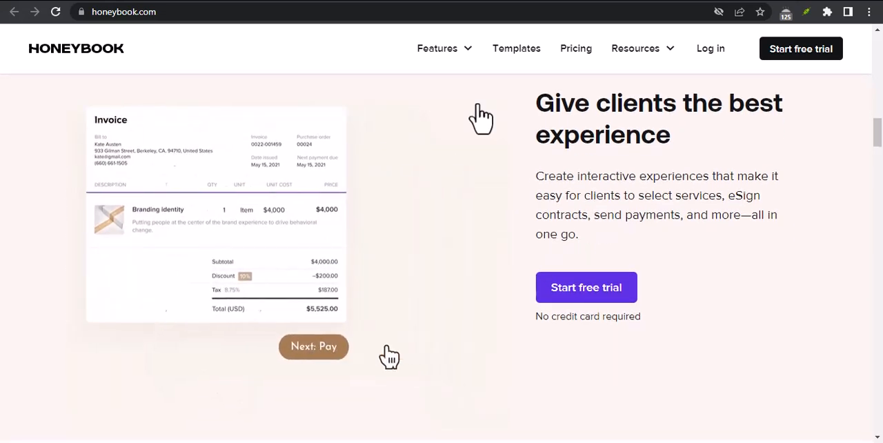
left_click(313, 346)
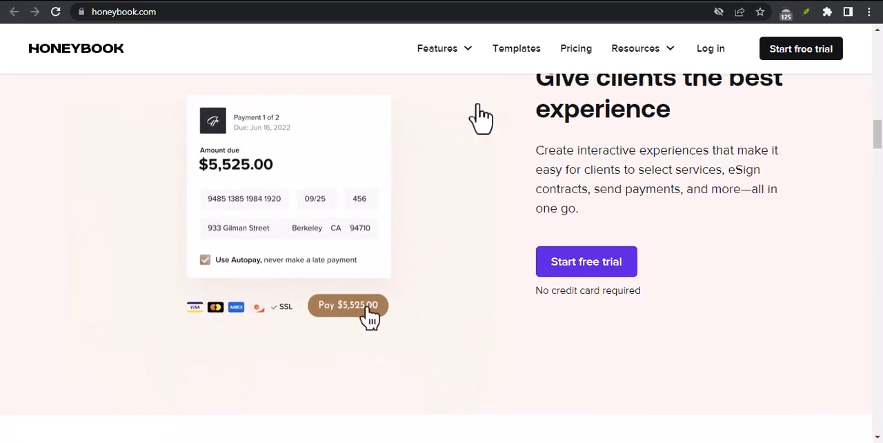
Step: Scroll through the 'Showcase your services, your way' section and its sample proposal pages
left_click(348, 305)
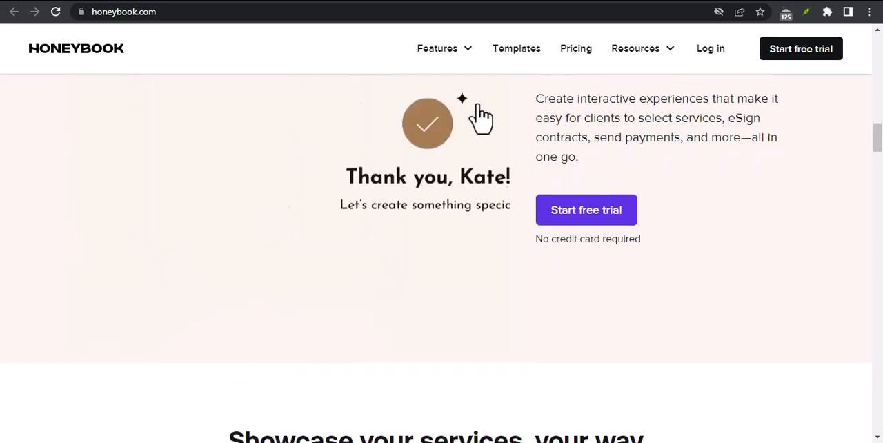
scroll("down", 3)
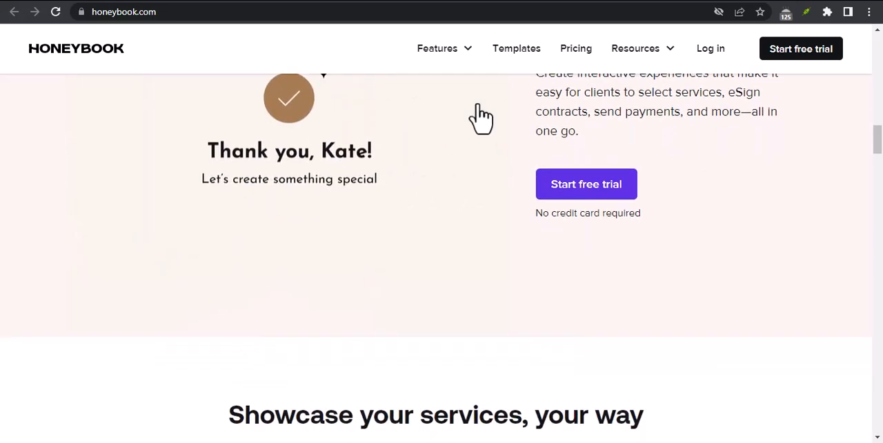
scroll("down", 3)
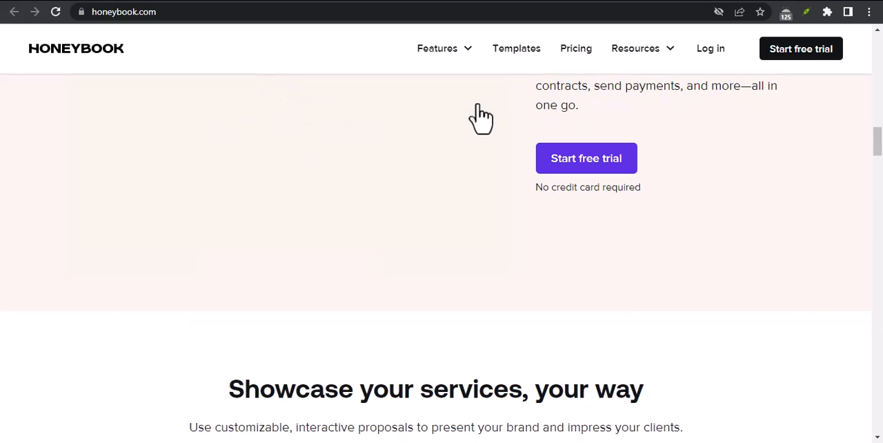
scroll("up", 3)
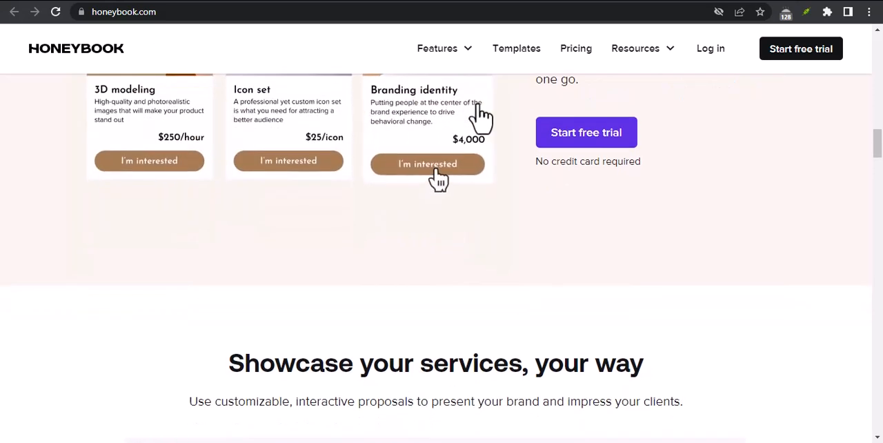
scroll("down", 3)
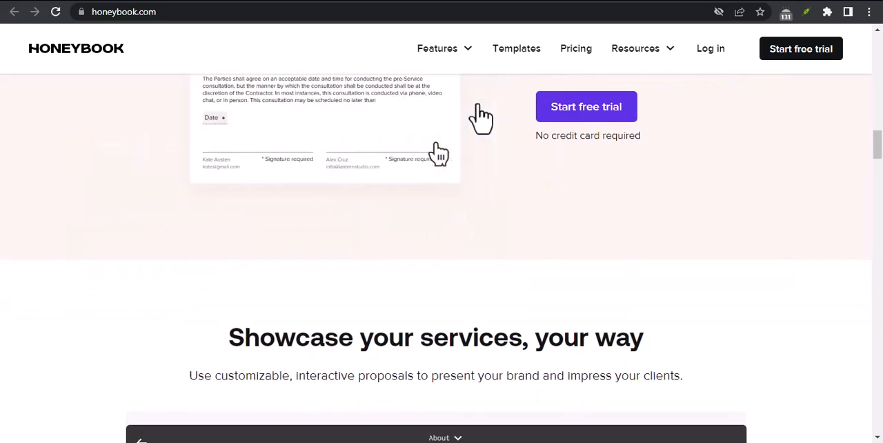
scroll("down", 3)
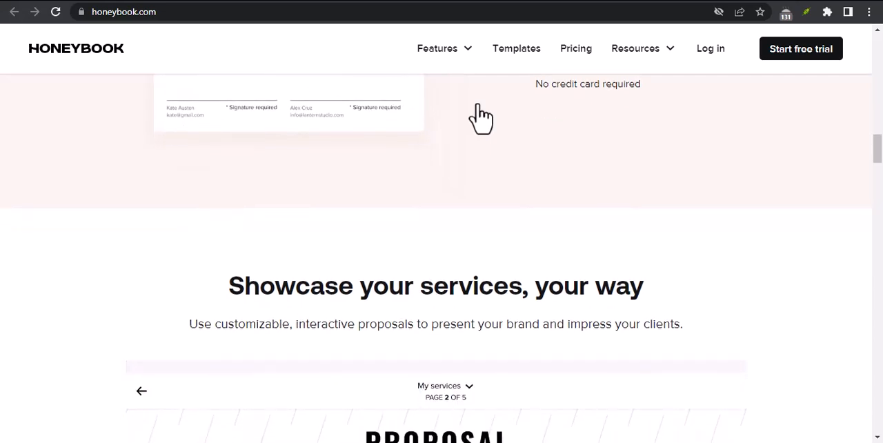
scroll("down", 3)
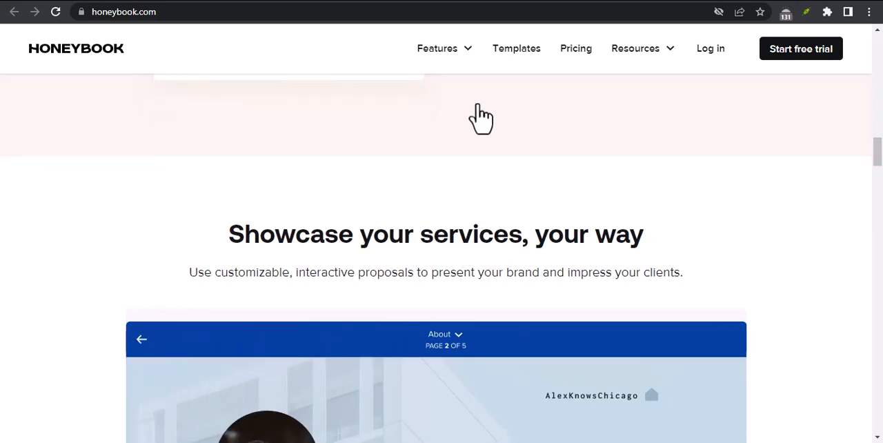
scroll("down", 3)
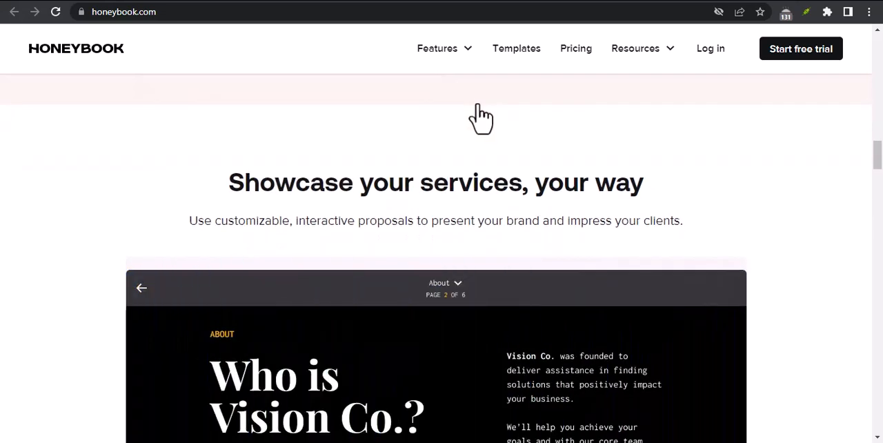
scroll("down", 3)
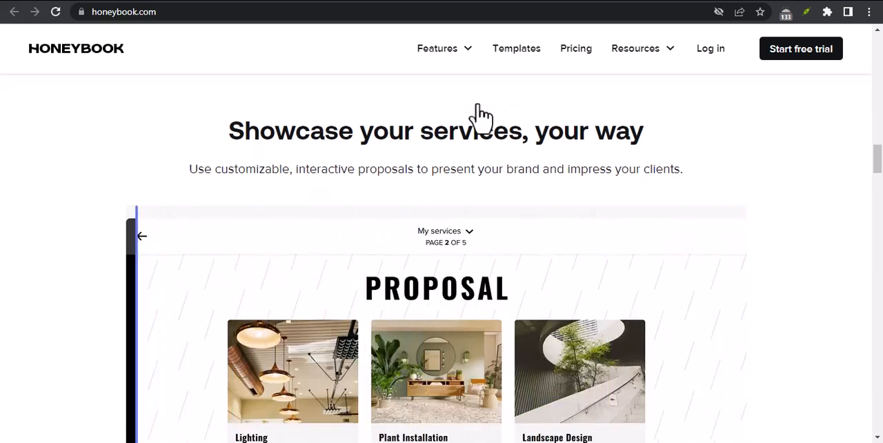
Step: Continue past the client page designs to the dark 'It's free to try. We hope you do.' banner
scroll("down", 3)
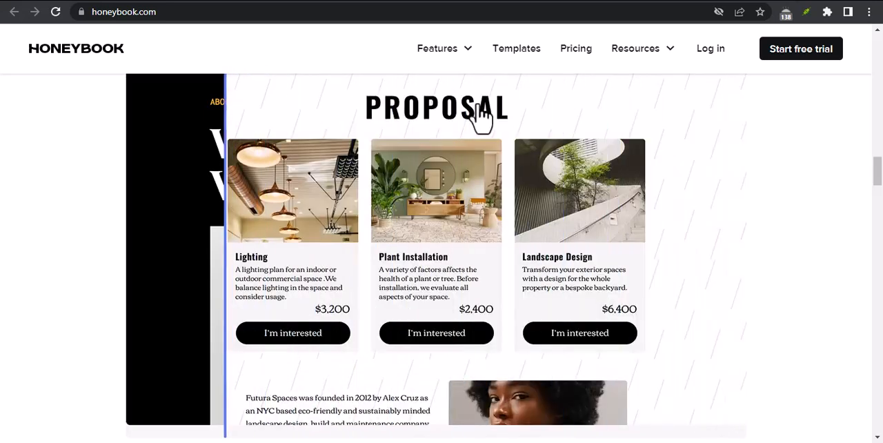
scroll("down", 3)
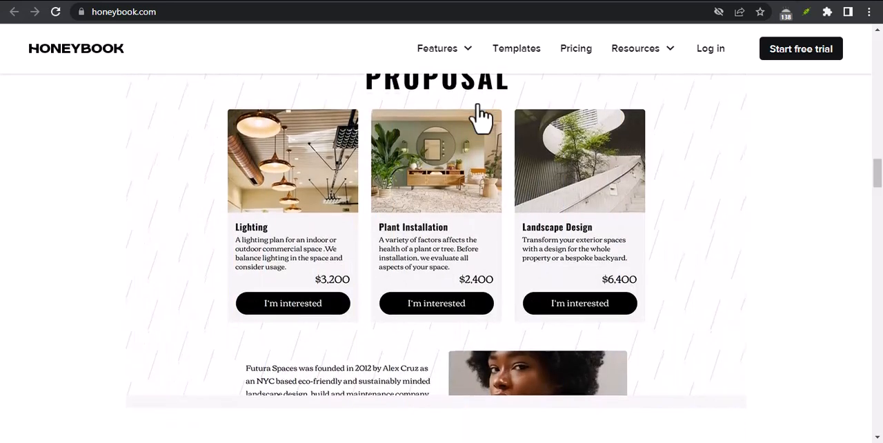
scroll("down", 3)
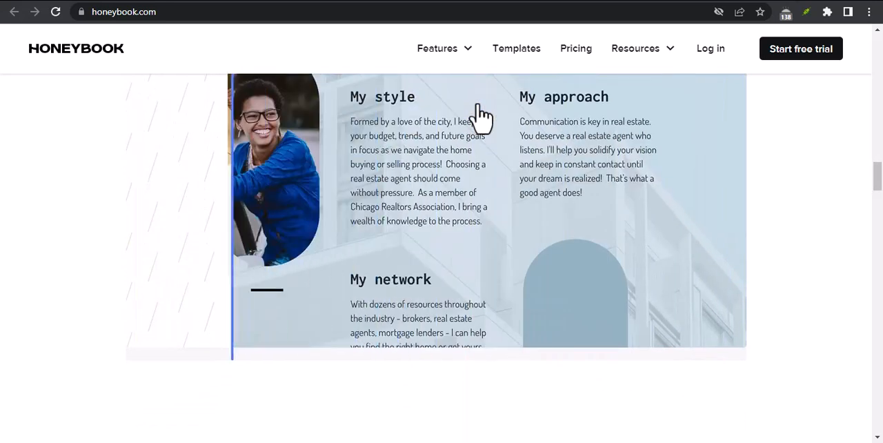
scroll("down", 3)
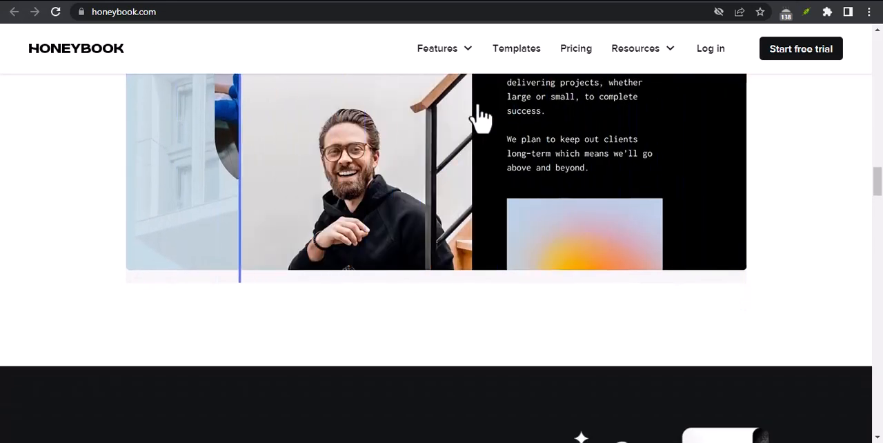
scroll("down", 3)
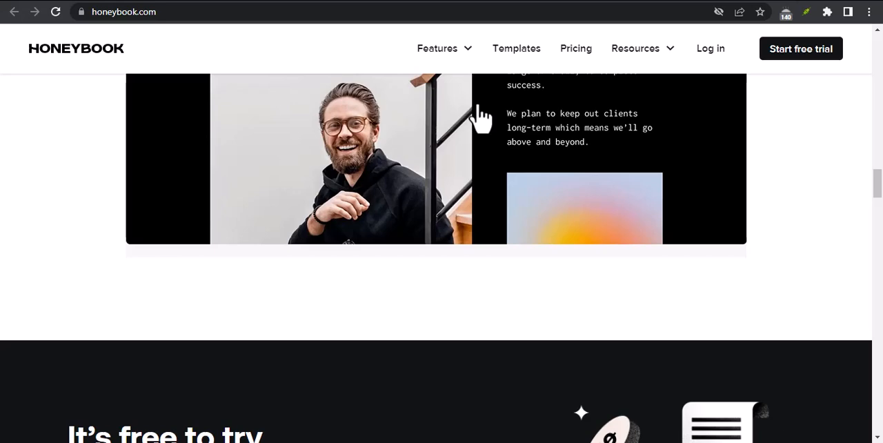
scroll("down", 3)
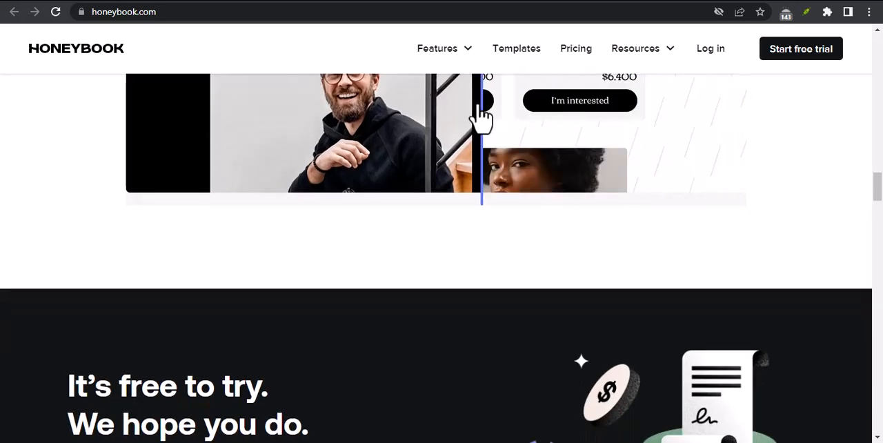
scroll("down", 3)
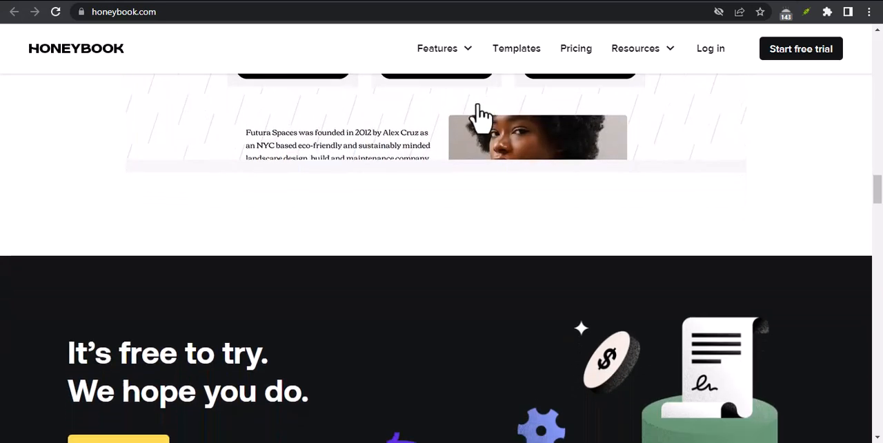
scroll("down", 3)
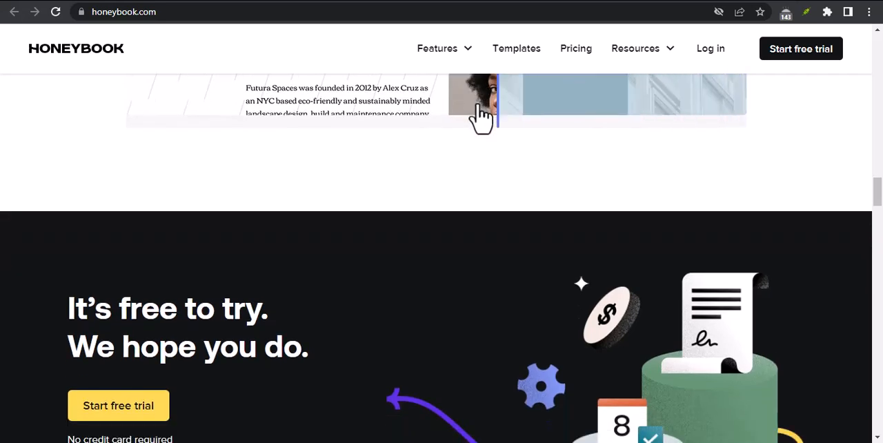
Step: Scroll past the free-trial banner until the 'Integrations that make your life easier' heading appears
scroll("up", 3)
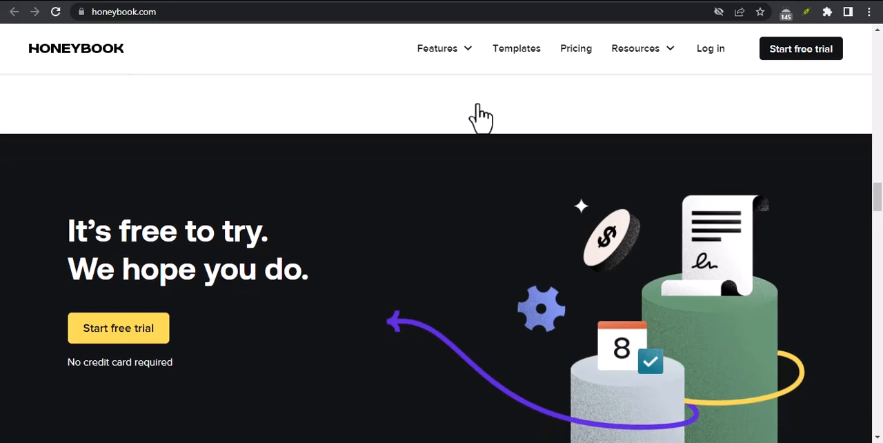
scroll("down", 3)
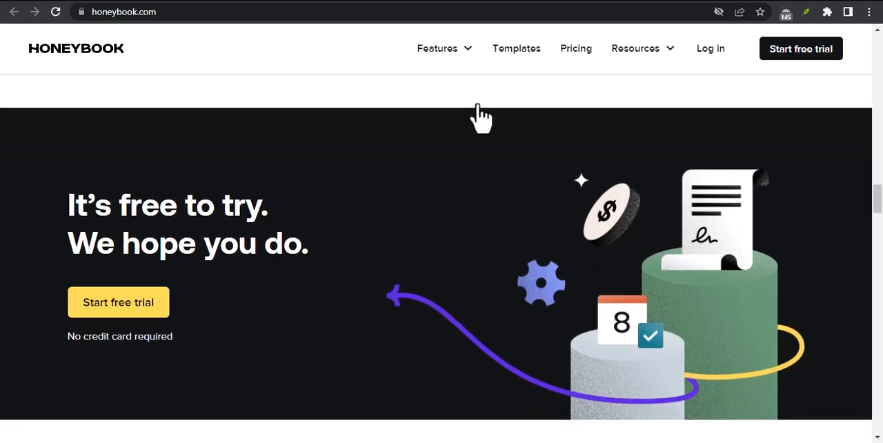
scroll("down", 3)
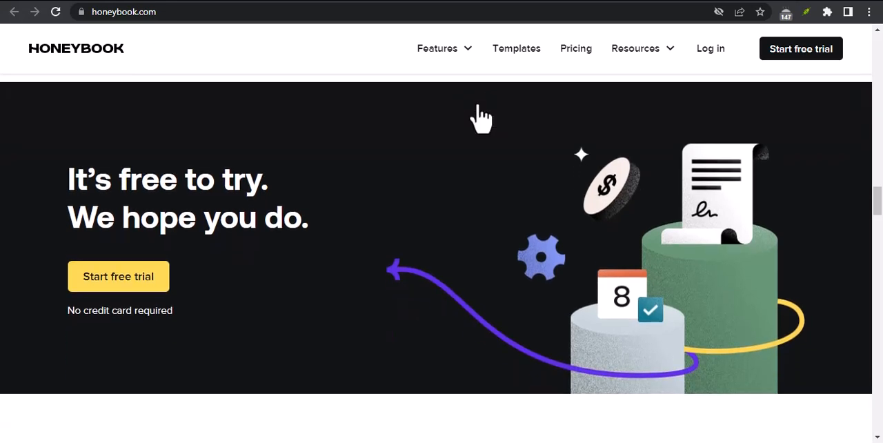
scroll("down", 3)
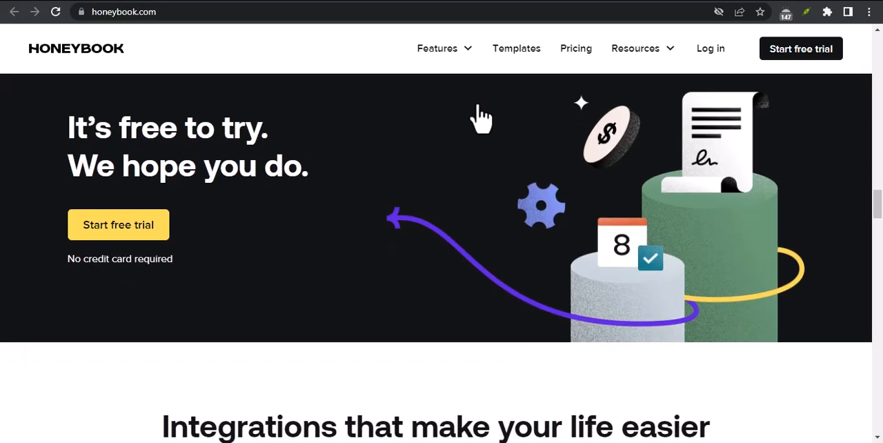
scroll("down", 3)
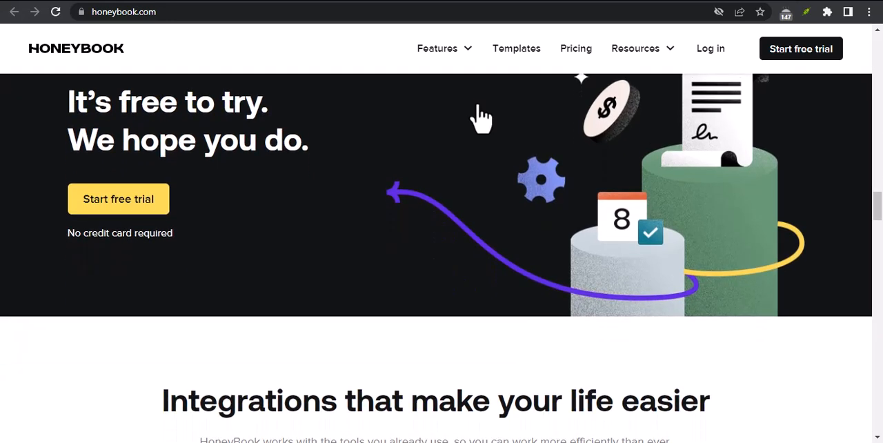
scroll("down", 3)
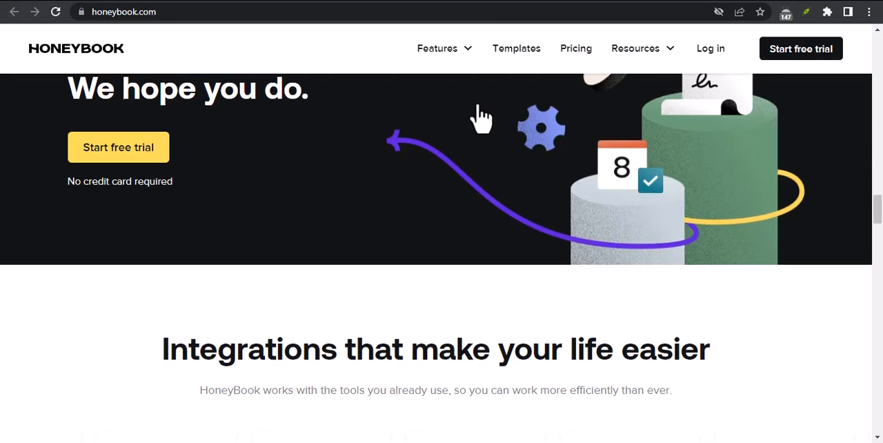
Step: Scroll through the Zoom, Quickbooks and Gmail integration cards to 'A smarter system that puts you in control'
scroll("down", 3)
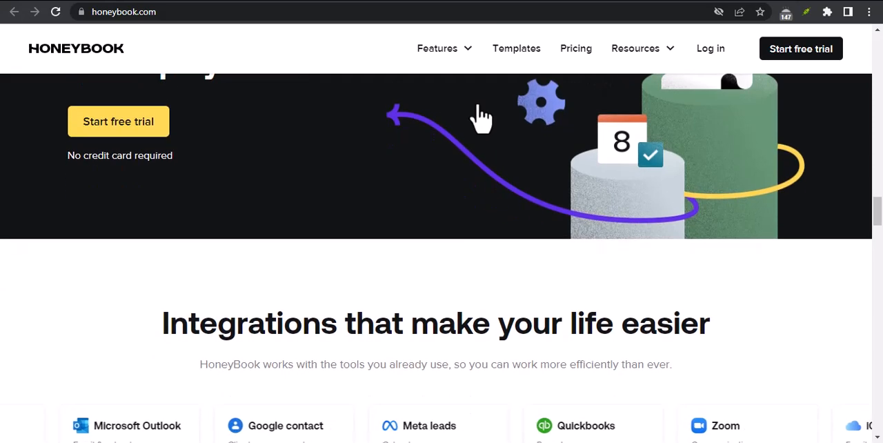
scroll("down", 3)
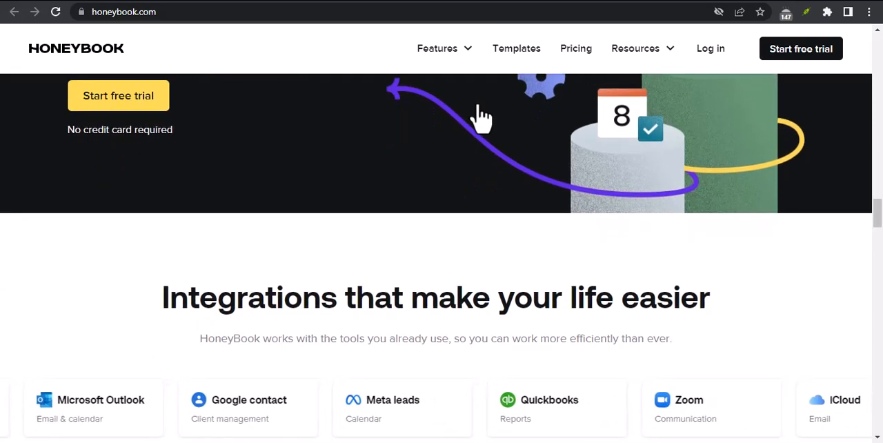
scroll("down", 3)
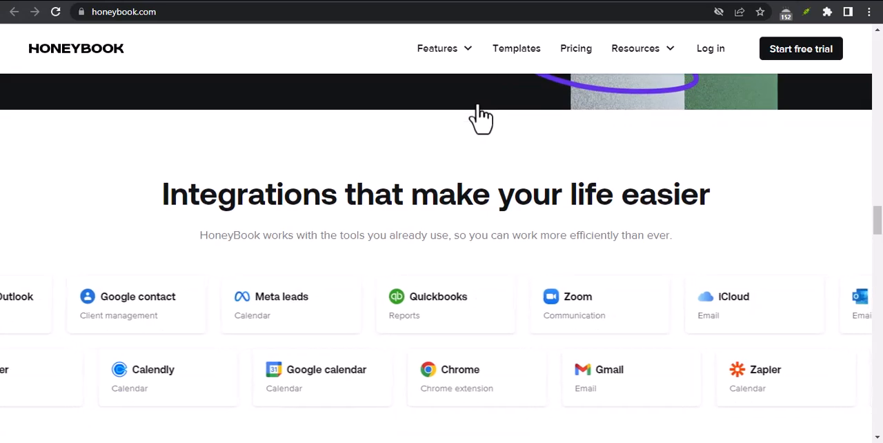
scroll("down", 3)
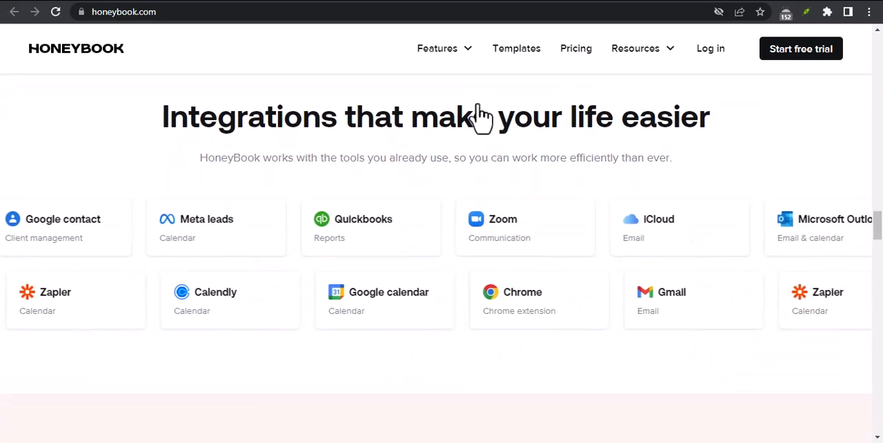
scroll("down", 3)
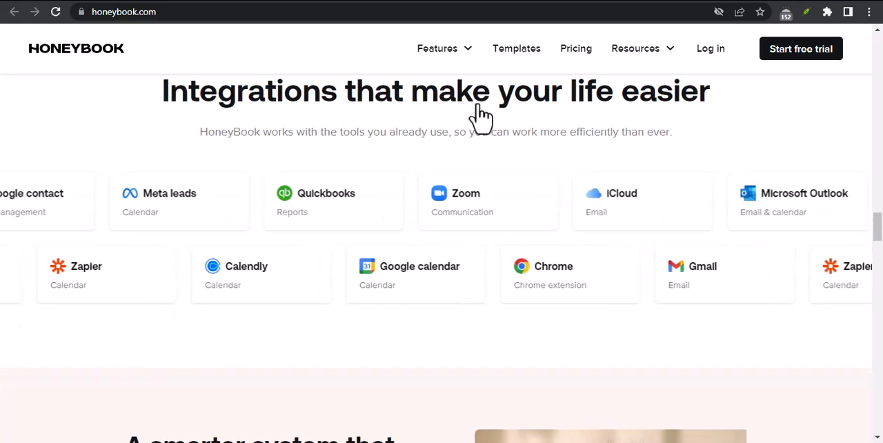
scroll("down", 3)
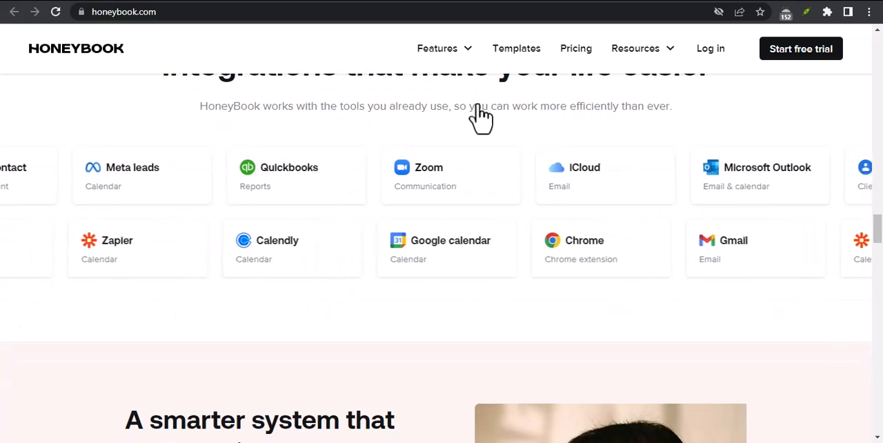
scroll("up", 3)
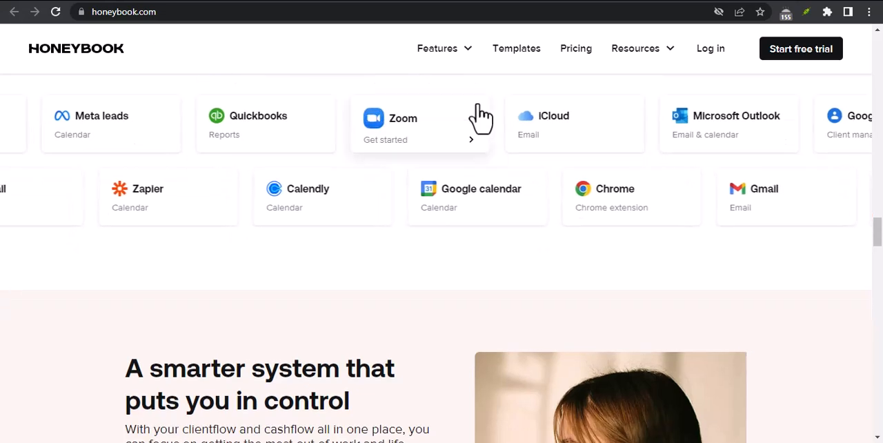
scroll("down", 3)
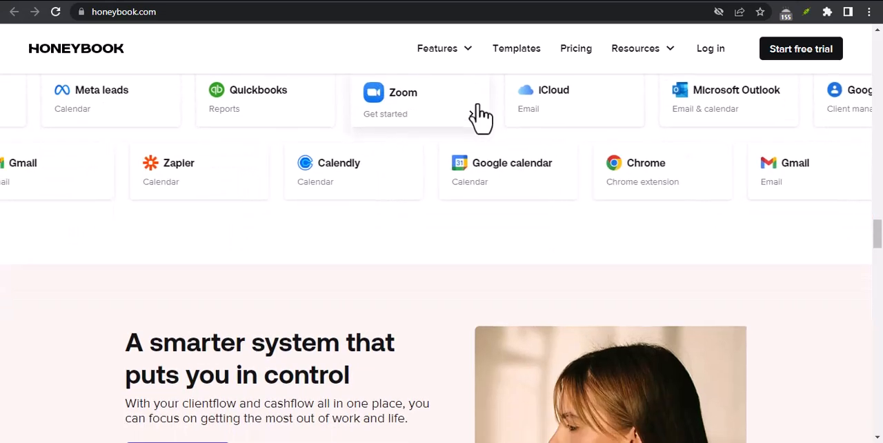